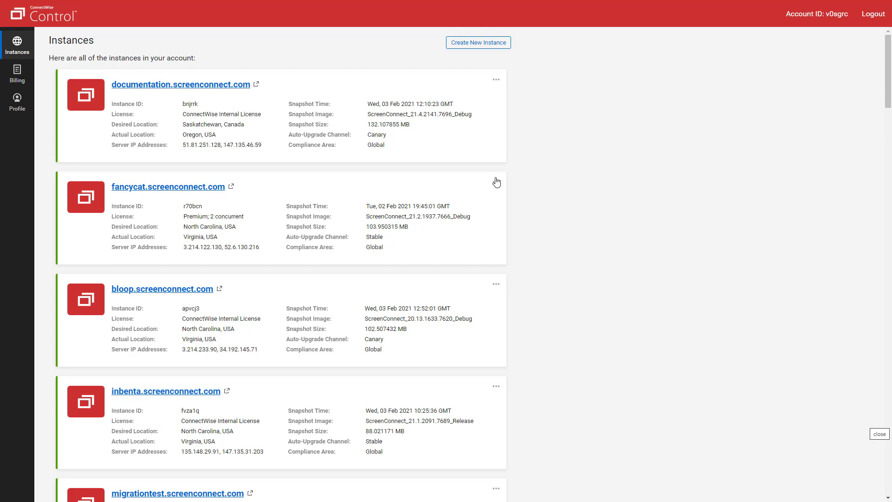
# - Reveal the management actions for the fancycat.screenconnect.com instance card
pyautogui.click(496, 182)
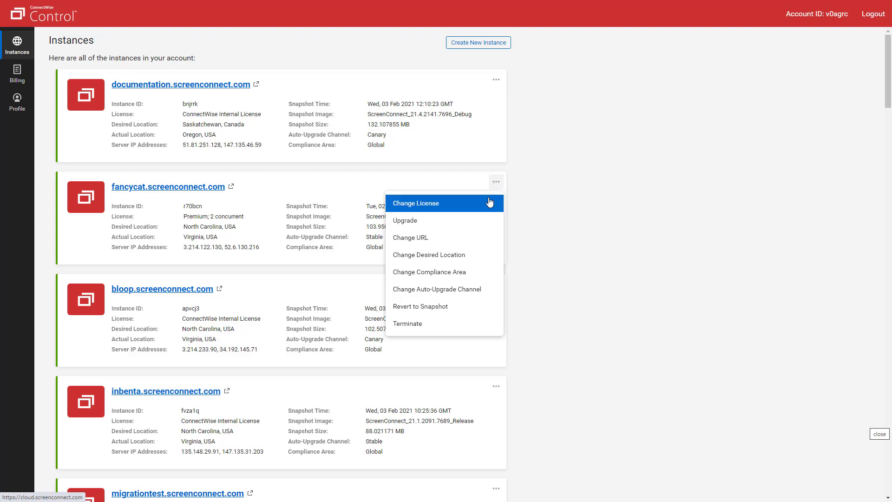
# - Choose Change License so the One, Premium and Standard package options appear
pyautogui.click(415, 203)
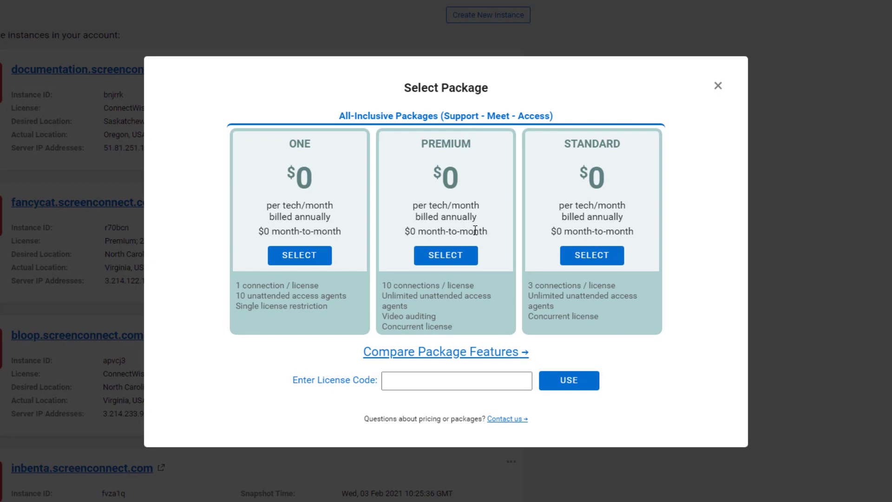
# - Keep the Premium package, set billing to Per Year and confirm & apply the change
pyautogui.click(446, 255)
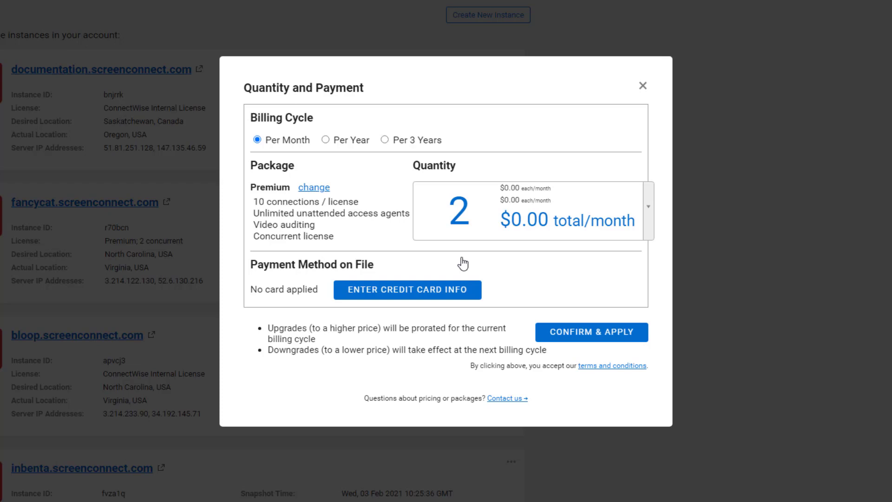
pyautogui.moveTo(385, 167)
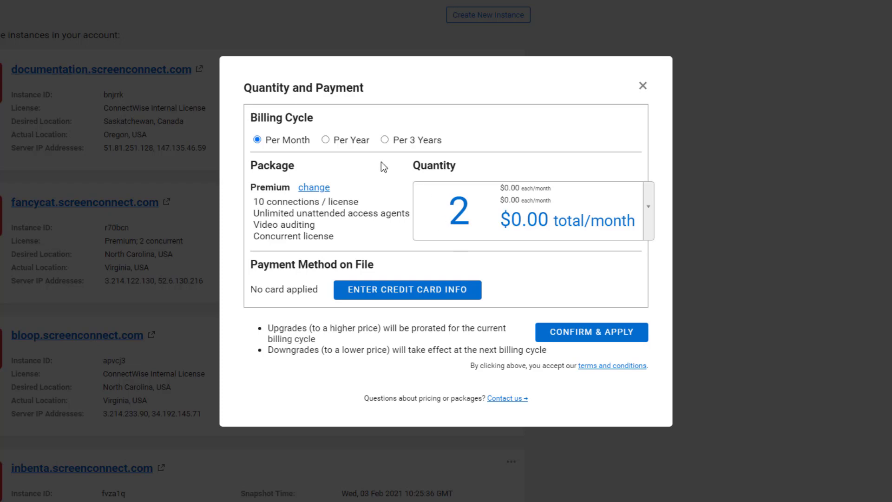
pyautogui.click(325, 139)
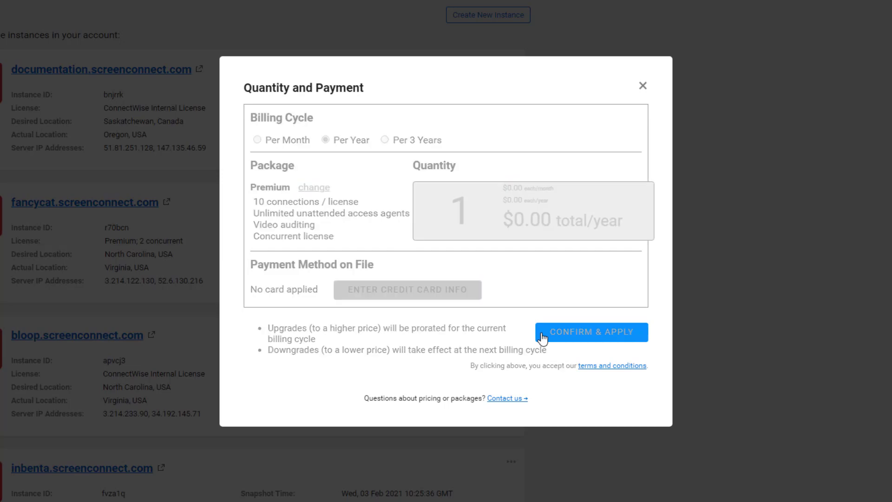
pyautogui.click(591, 332)
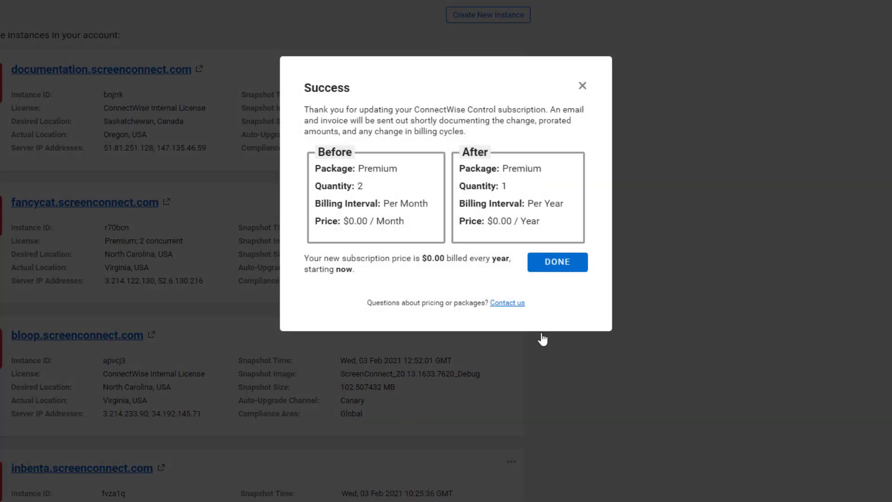